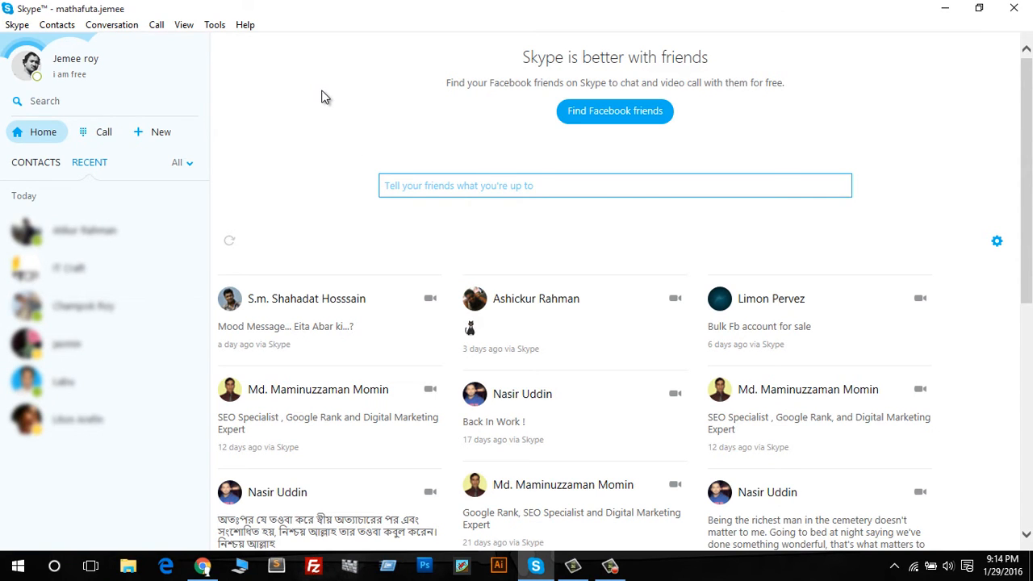
{"action": "mouse_move", "coordinate": [193, 207]}
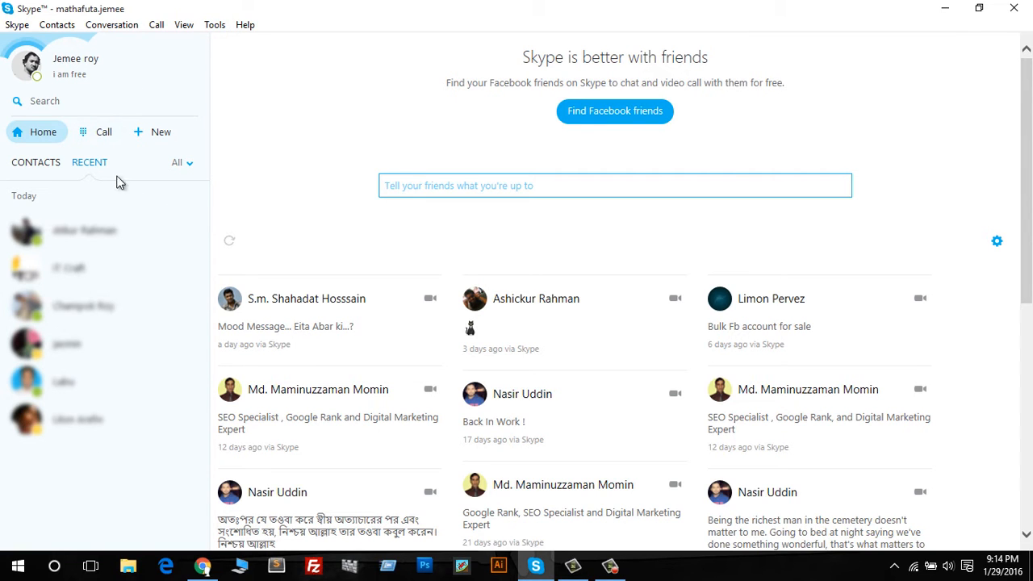
{"action": "mouse_move", "coordinate": [292, 111]}
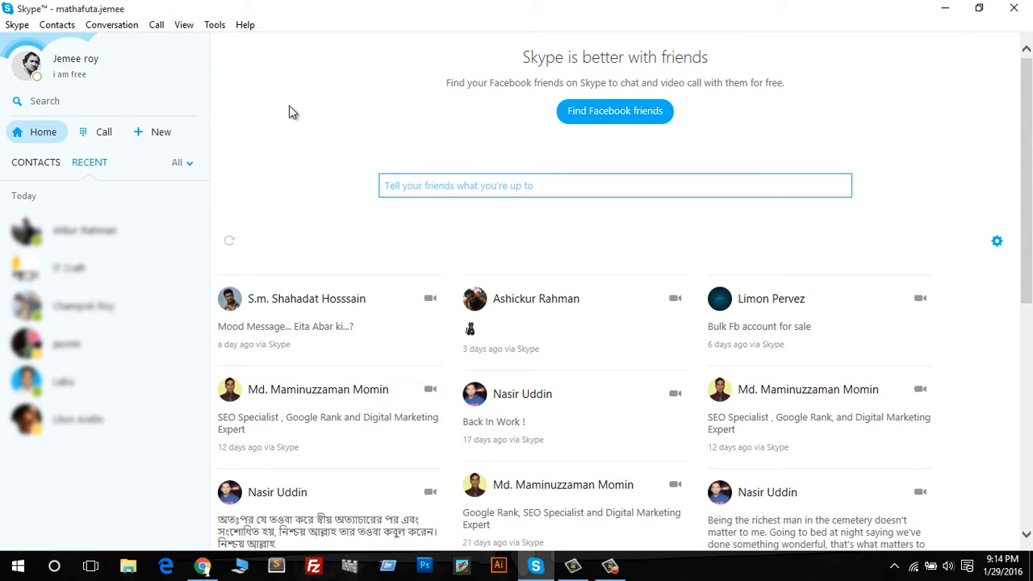
{"action": "mouse_move", "coordinate": [155, 97]}
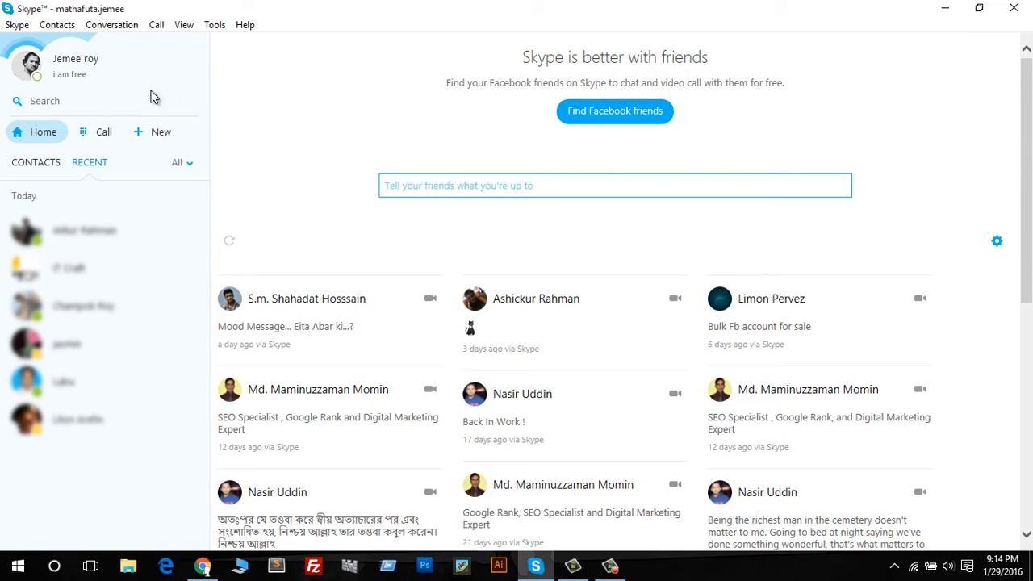
{"action": "left_click", "coordinate": [83, 230]}
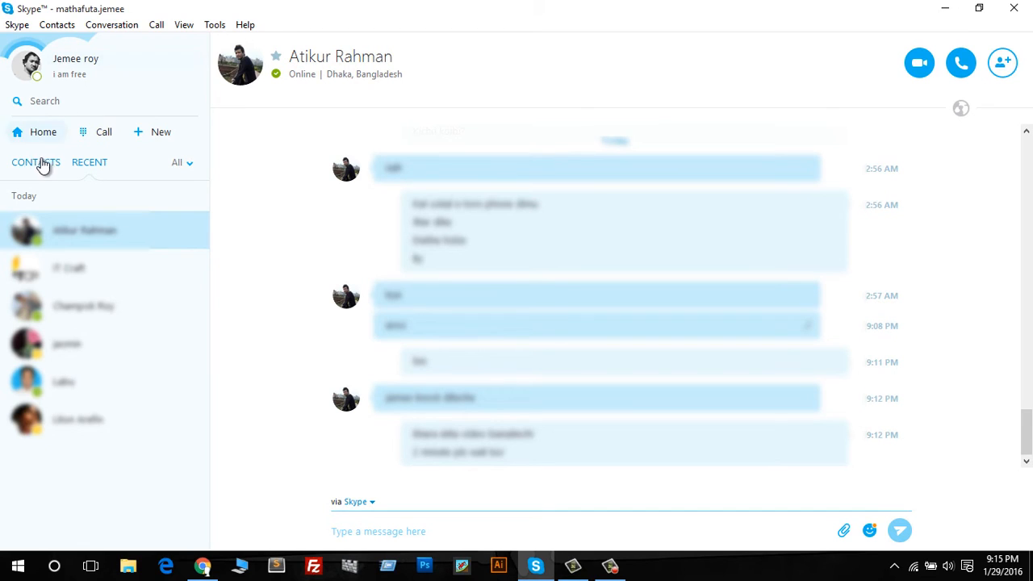
{"action": "left_click", "coordinate": [43, 132]}
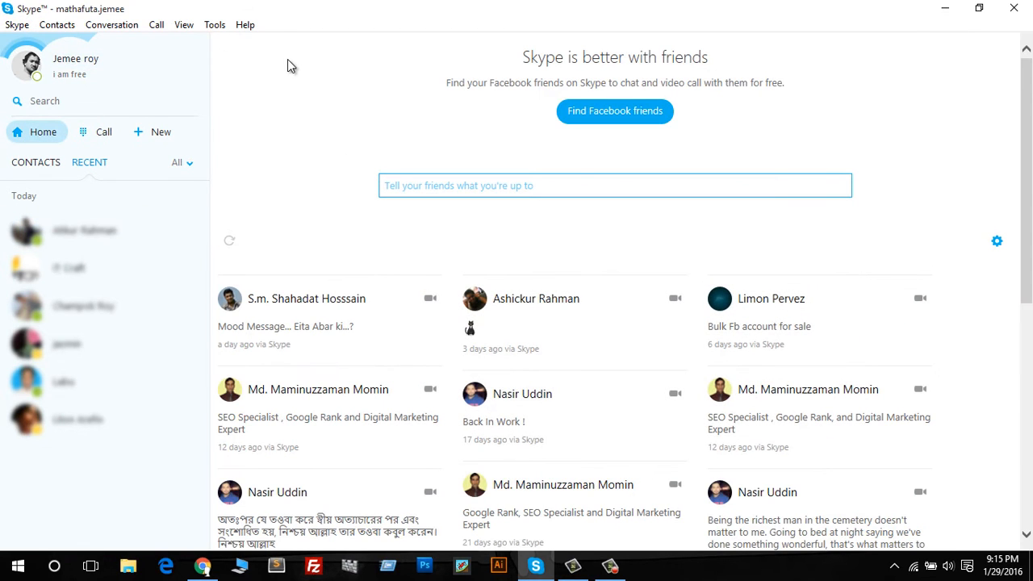
{"action": "mouse_move", "coordinate": [104, 92]}
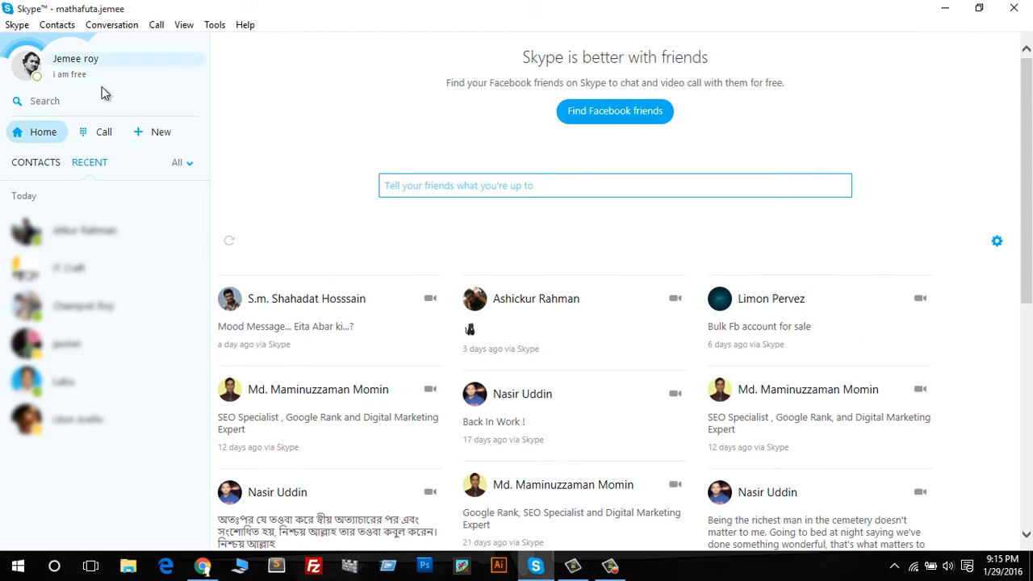
{"action": "left_click", "coordinate": [17, 24]}
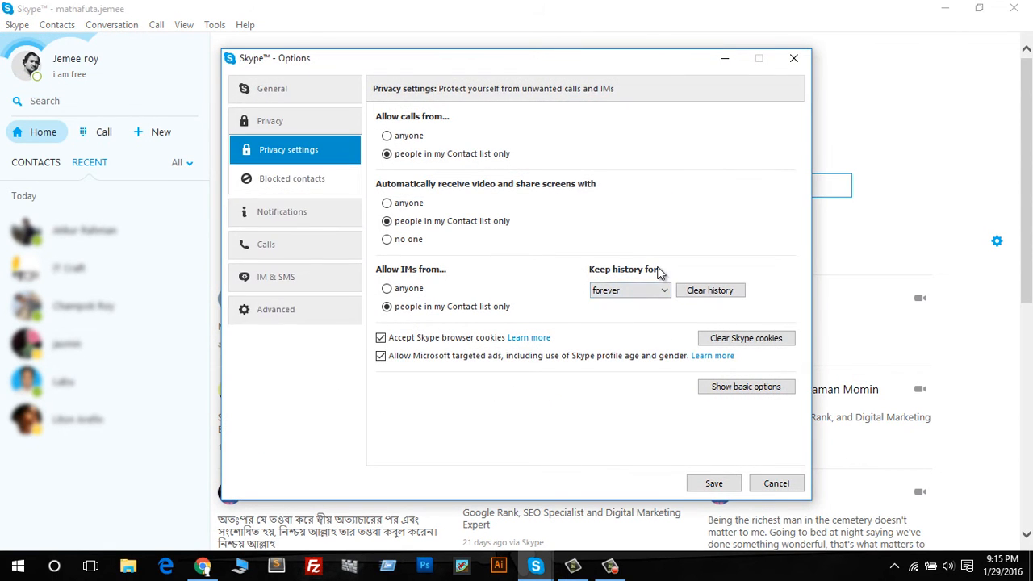
{"action": "left_click", "coordinate": [628, 290]}
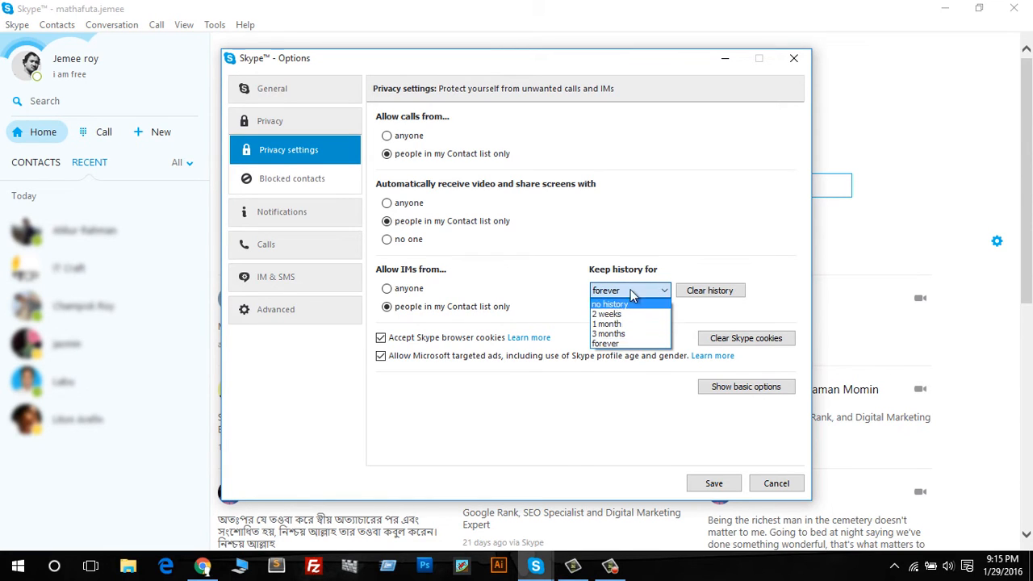
{"action": "mouse_move", "coordinate": [606, 342]}
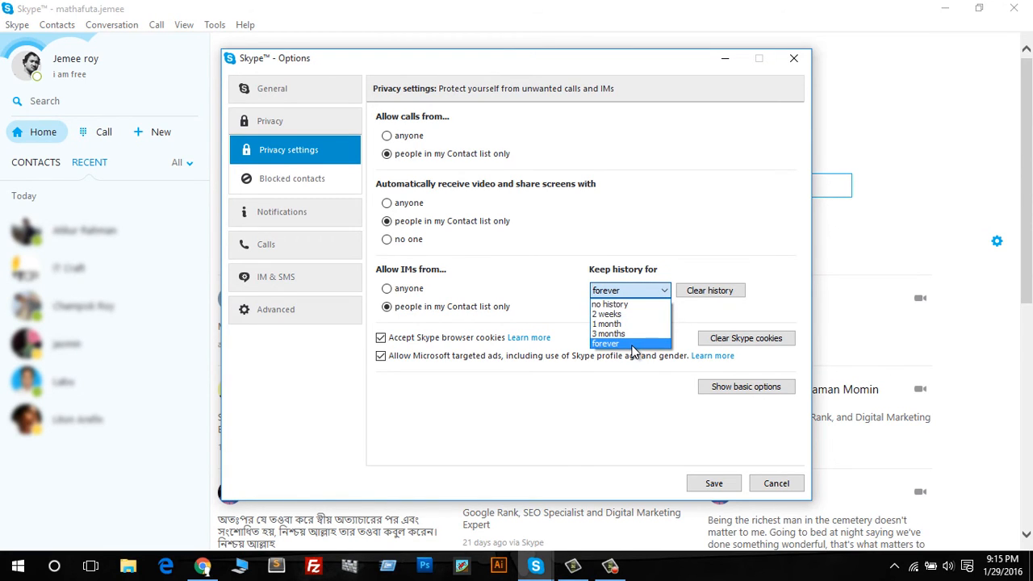
{"action": "mouse_move", "coordinate": [608, 323]}
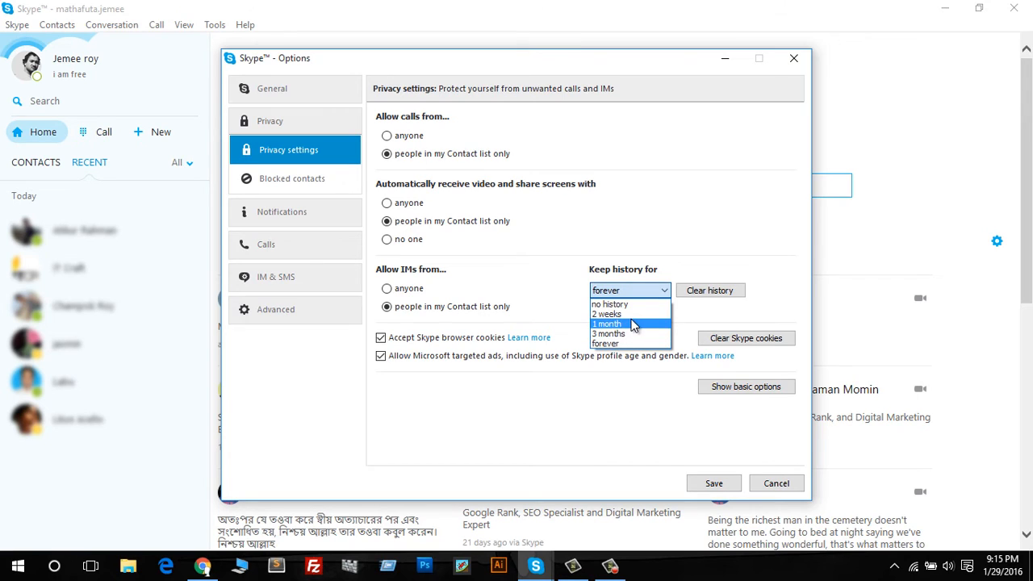
{"action": "mouse_move", "coordinate": [631, 343]}
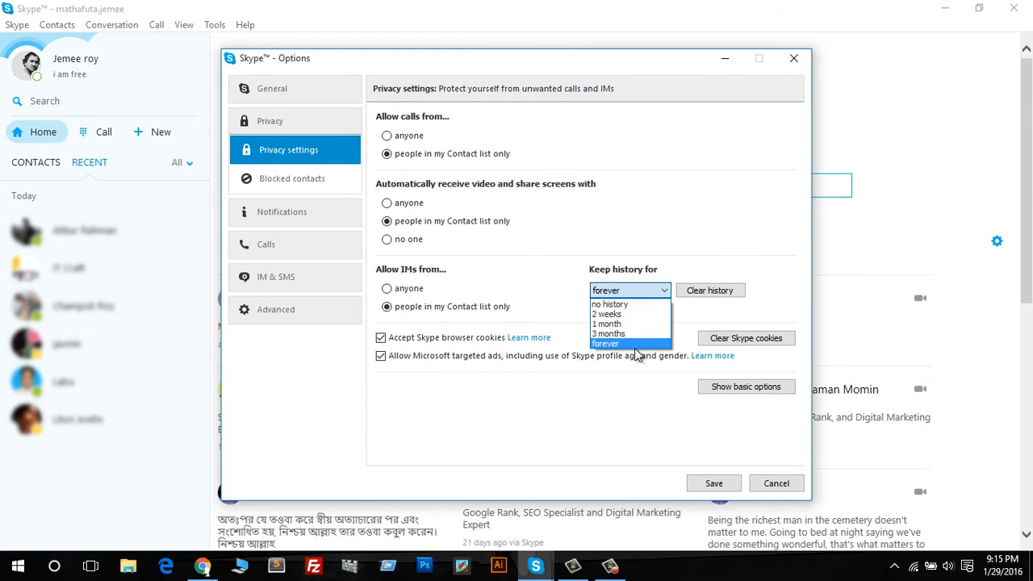
{"action": "left_click", "coordinate": [605, 342]}
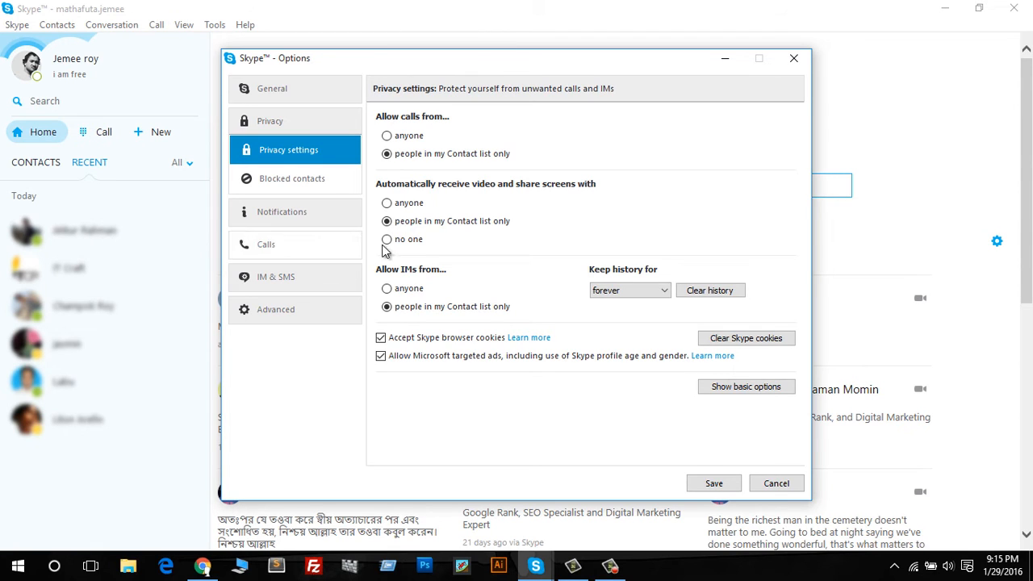
Step: Clear all saved chat history from the Privacy settings
{"action": "left_click", "coordinate": [708, 290]}
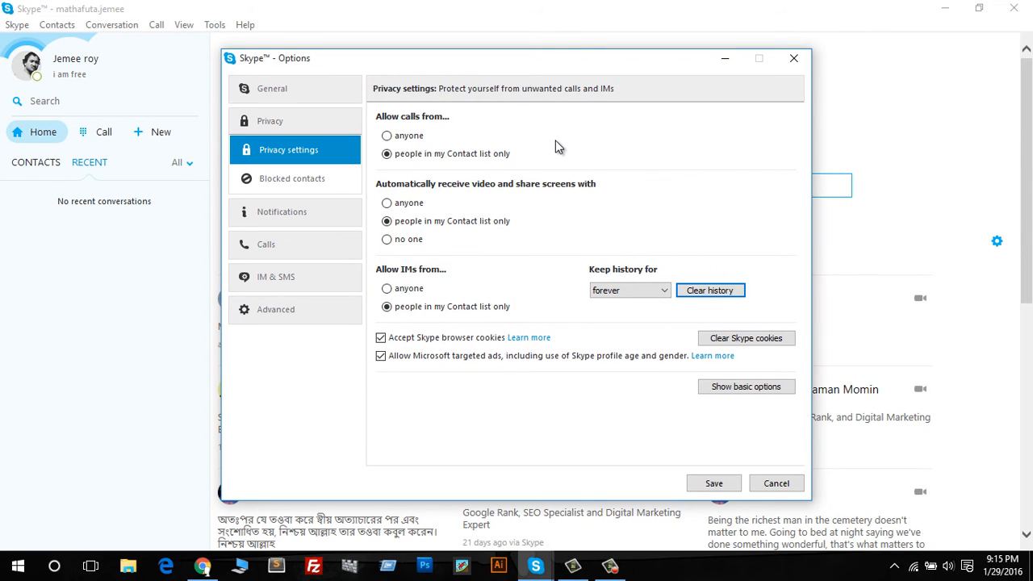
{"action": "mouse_move", "coordinate": [141, 258]}
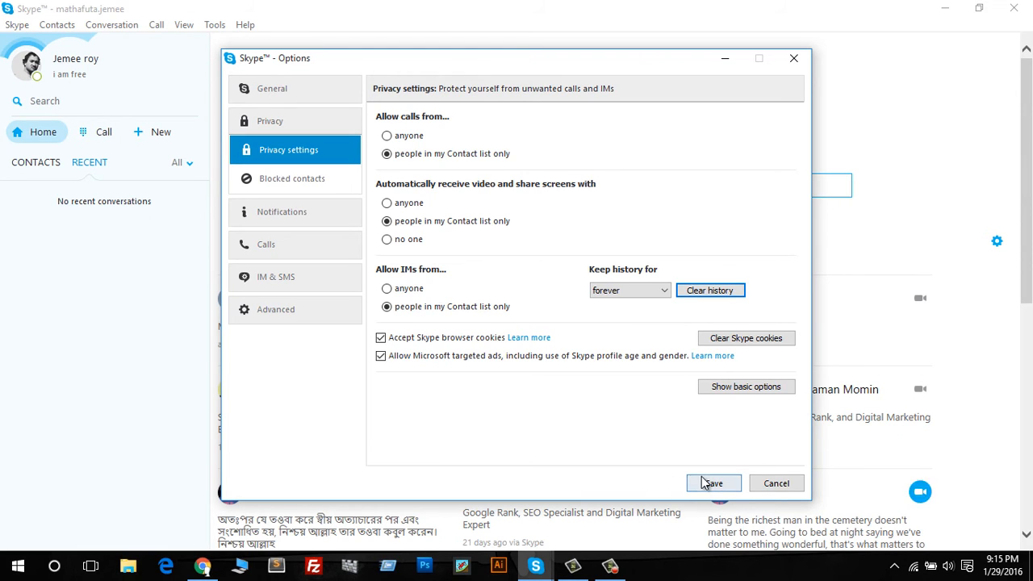
Step: Save and close Options, then show the full contacts list and focus the search box
{"action": "left_click", "coordinate": [712, 482]}
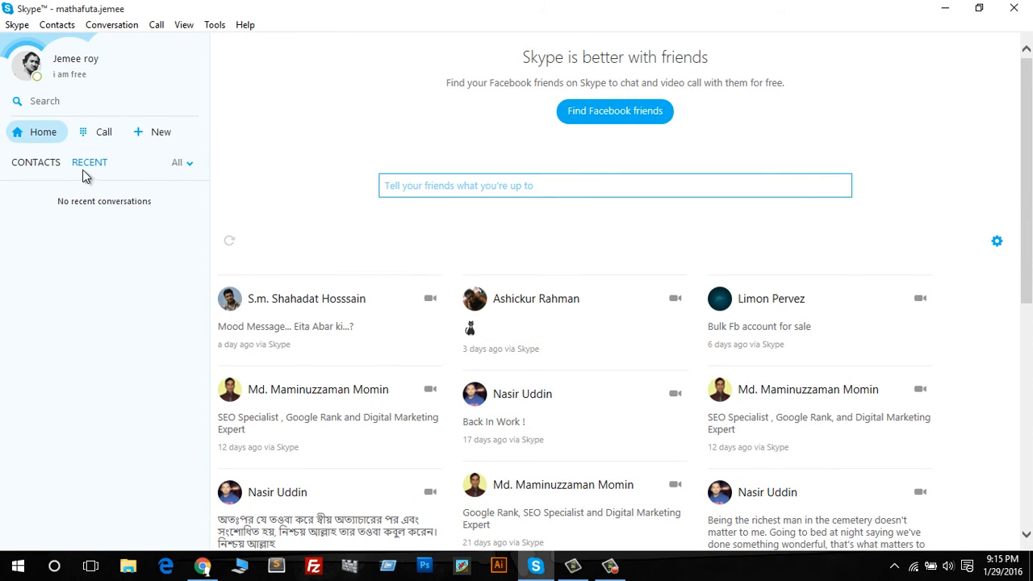
{"action": "left_click", "coordinate": [36, 162]}
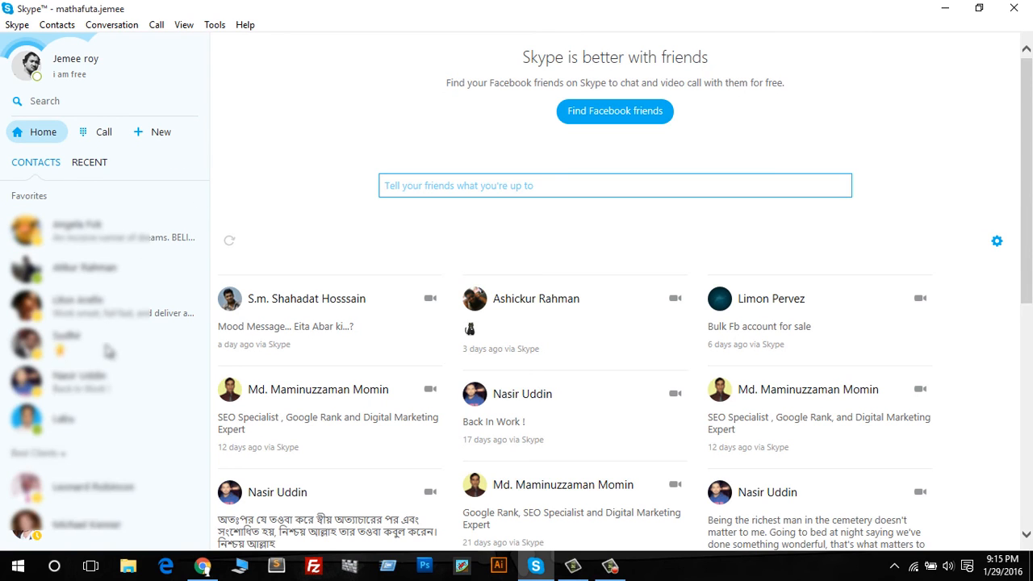
{"action": "left_click", "coordinate": [81, 100]}
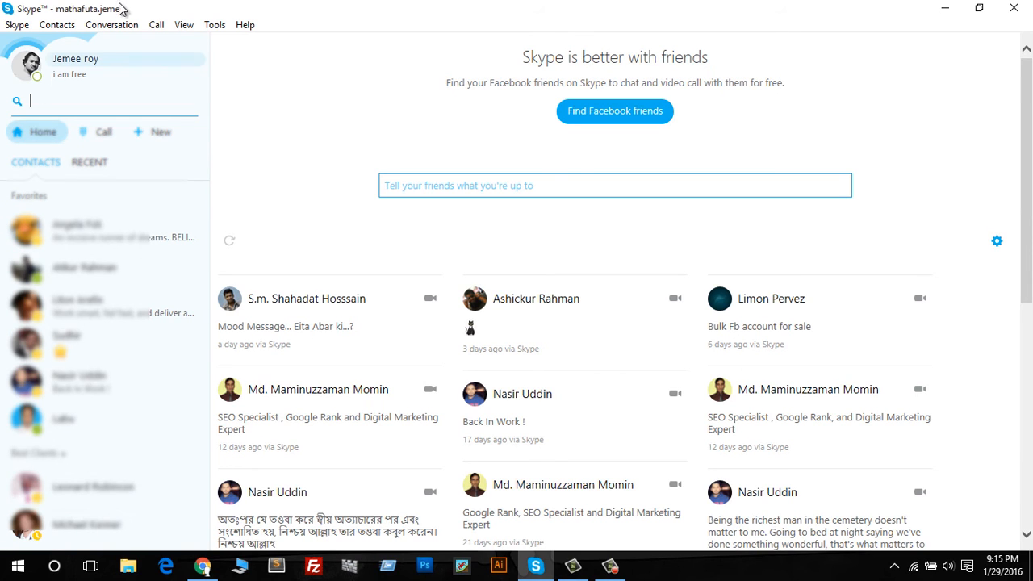
{"action": "type", "text": "at"}
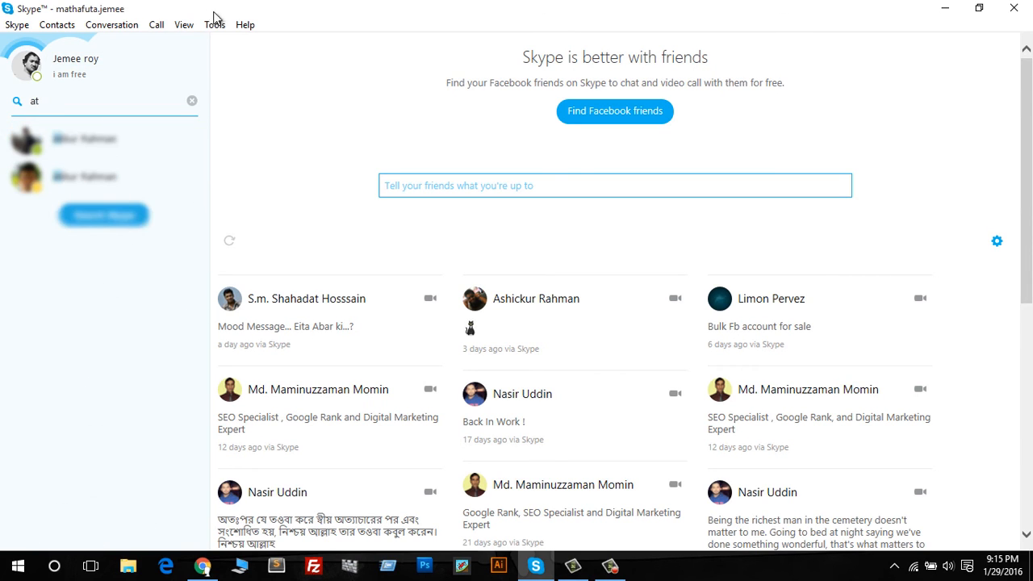
{"action": "left_click", "coordinate": [103, 139]}
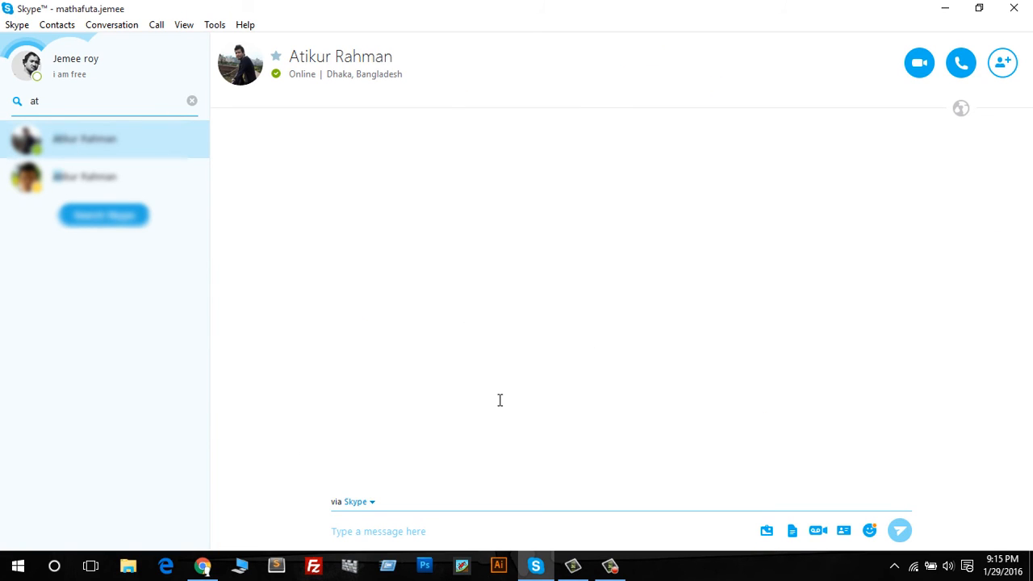
{"action": "mouse_move", "coordinate": [466, 270]}
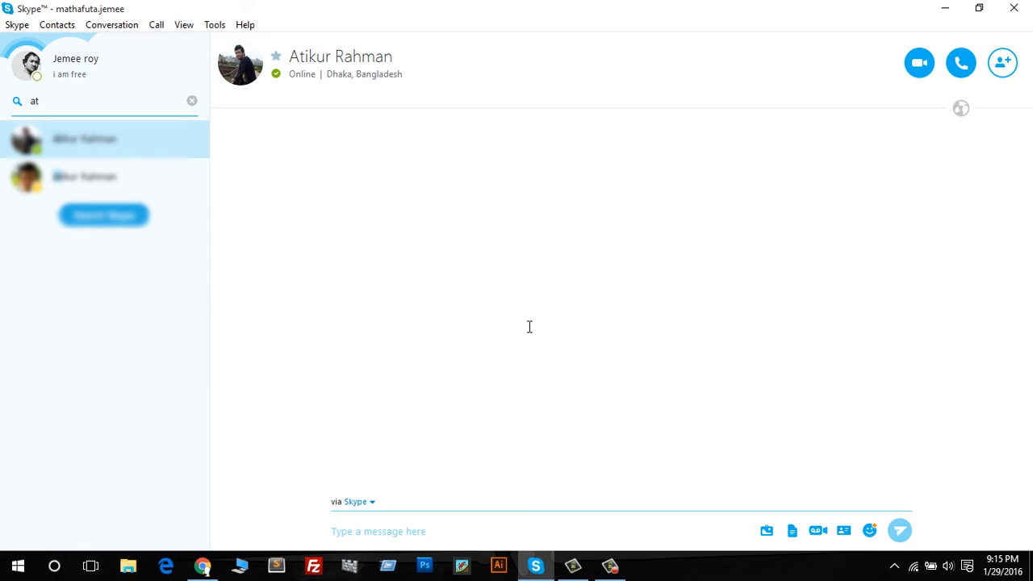
{"action": "mouse_move", "coordinate": [297, 180]}
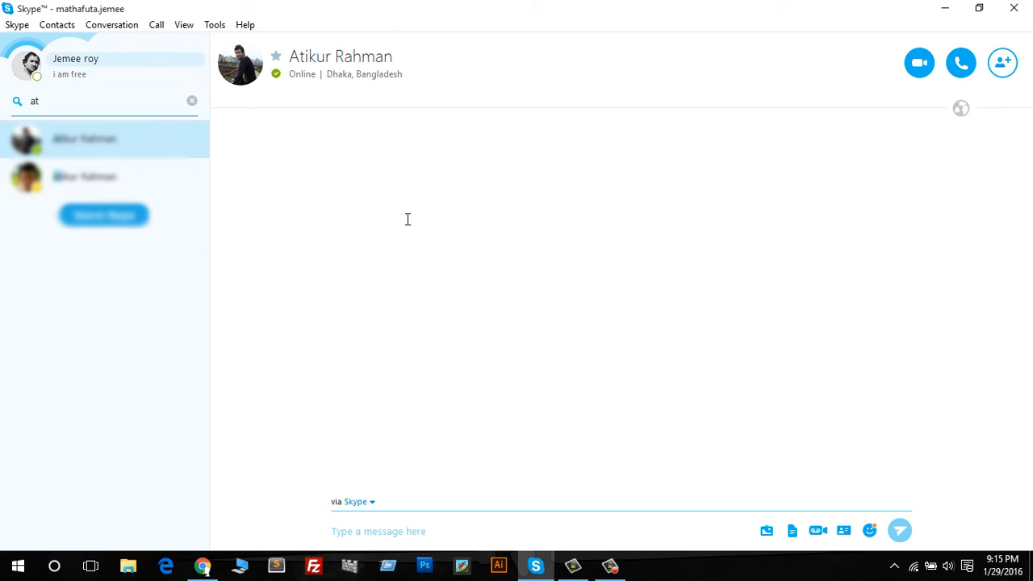
{"action": "mouse_move", "coordinate": [543, 356]}
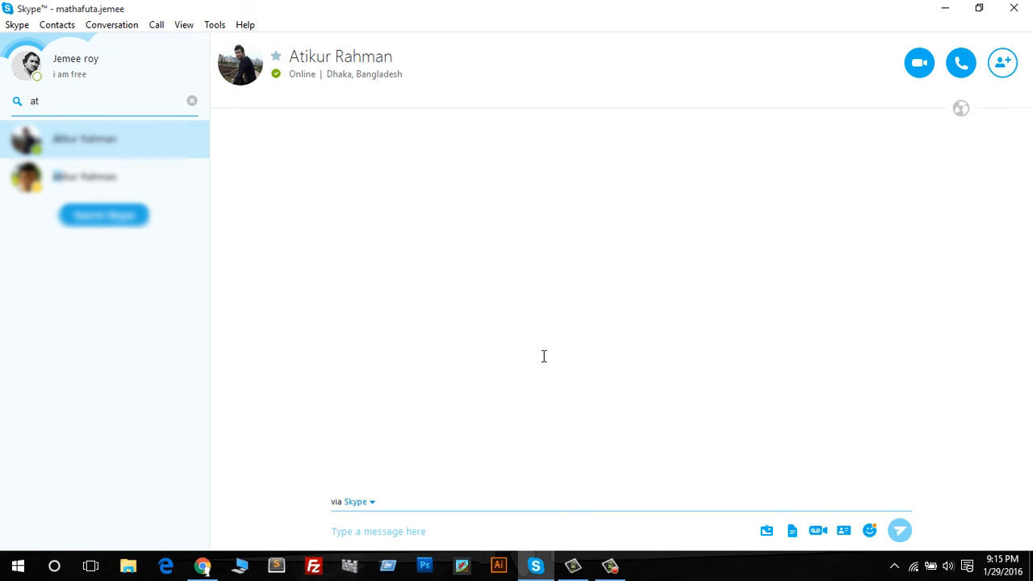
{"action": "mouse_move", "coordinate": [606, 475]}
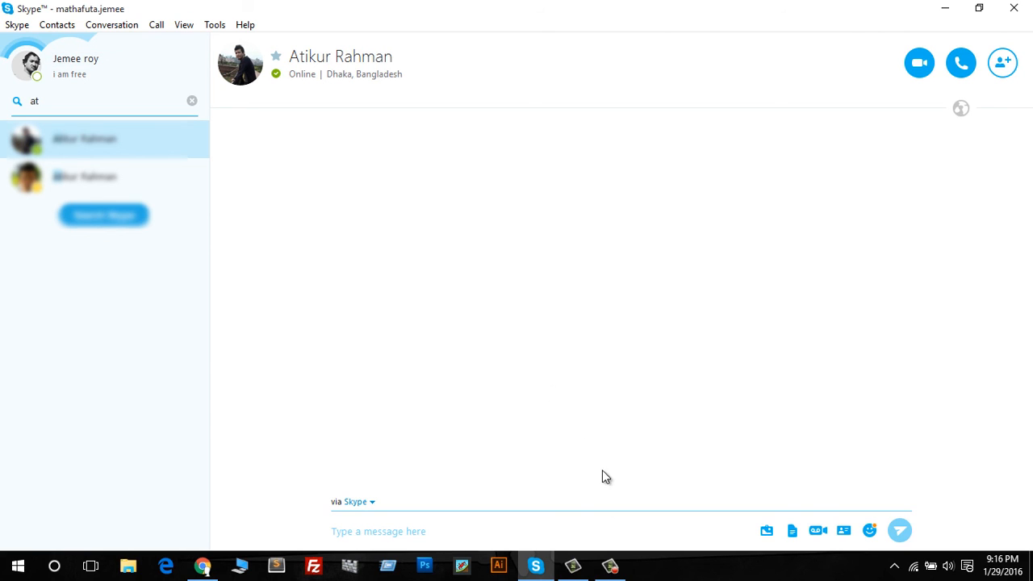